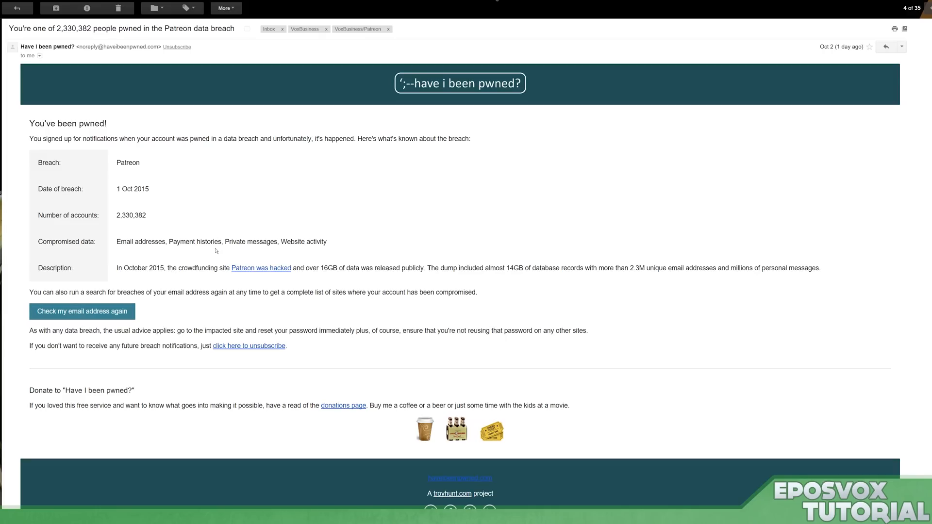
Search for the username 'EposVox', which returns 'Good news — no pwnage found!'.
{"action": "double_click", "coordinate": [326, 268]}
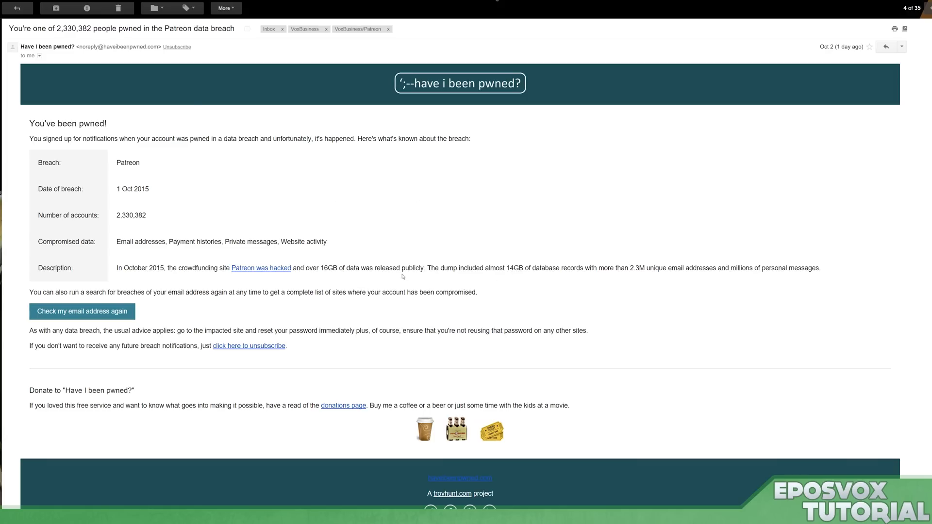
{"action": "mouse_move", "coordinate": [385, 282]}
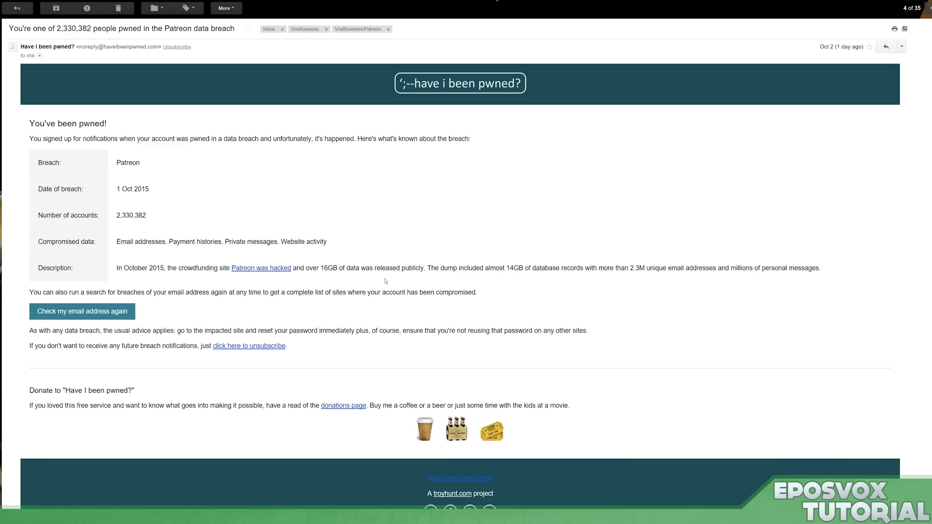
{"action": "mouse_move", "coordinate": [214, 203]}
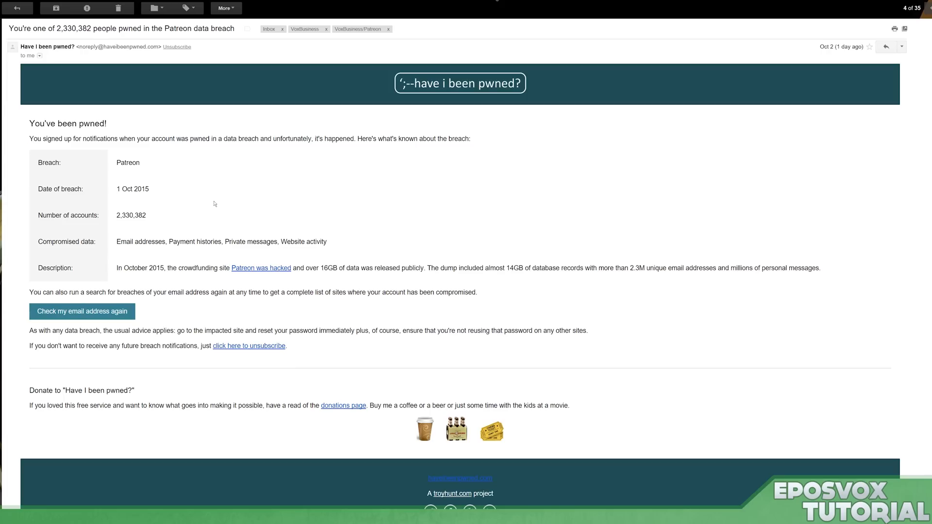
{"action": "mouse_move", "coordinate": [117, 244]}
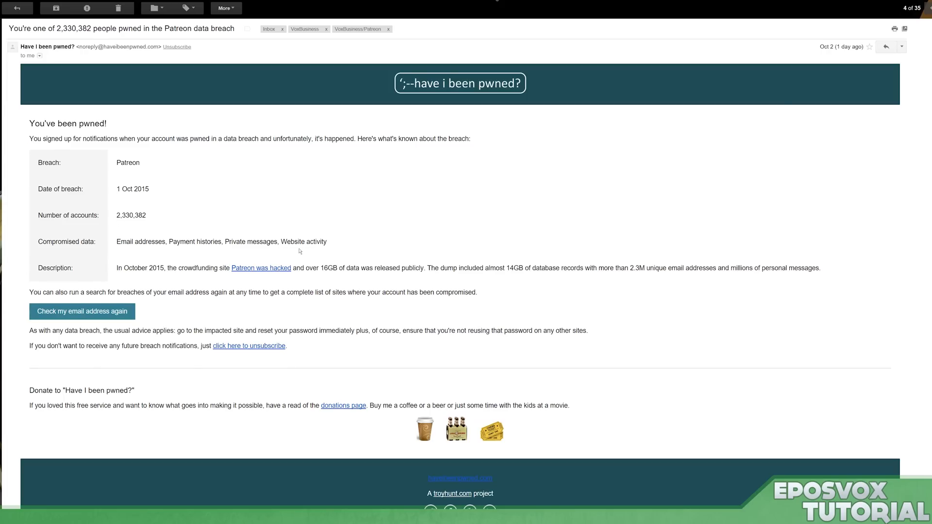
{"action": "mouse_move", "coordinate": [295, 209]}
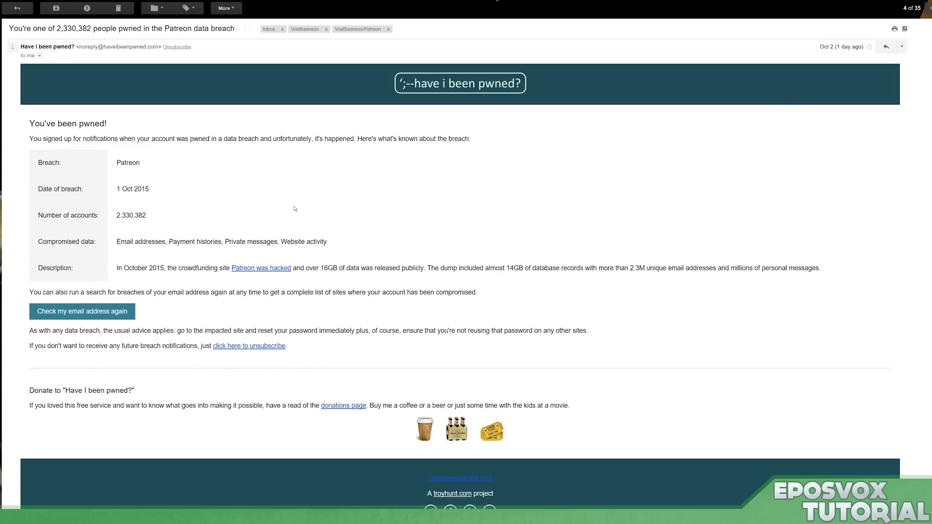
{"action": "mouse_move", "coordinate": [121, 218]}
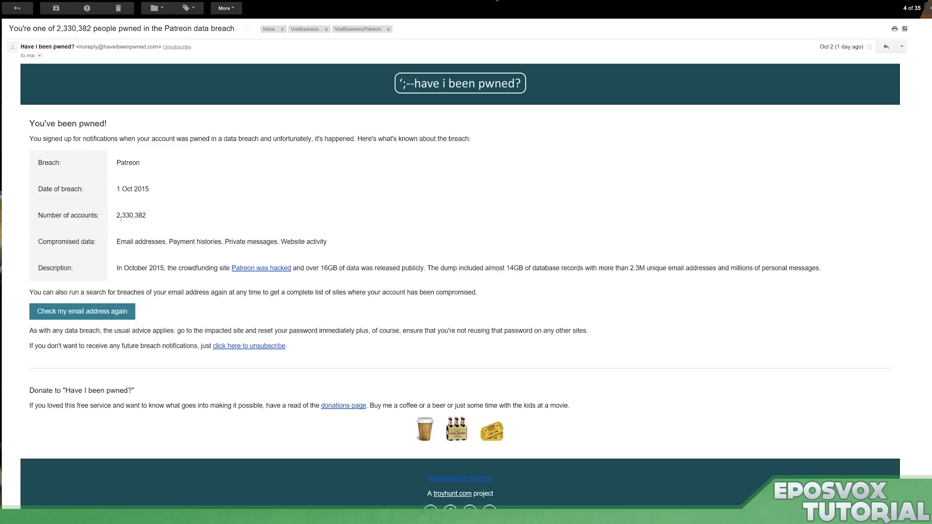
{"action": "mouse_move", "coordinate": [321, 157]}
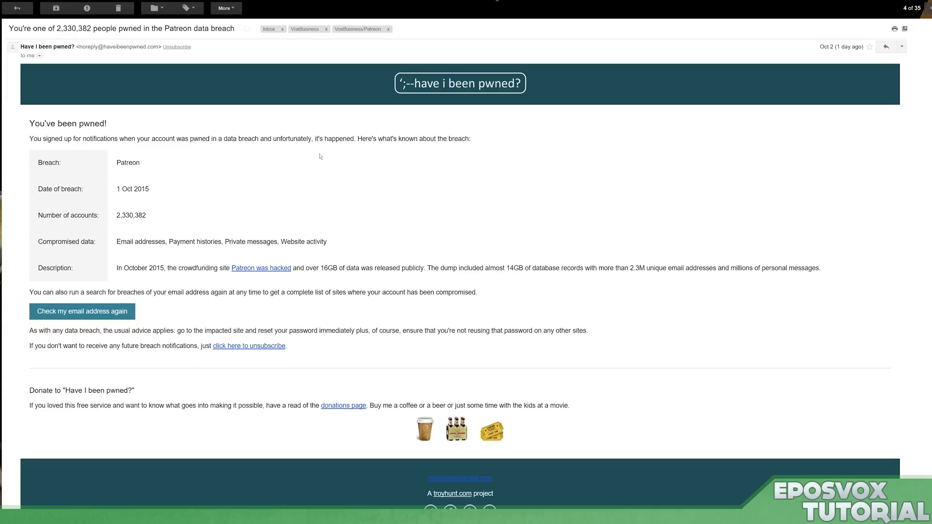
{"action": "mouse_move", "coordinate": [180, 116]}
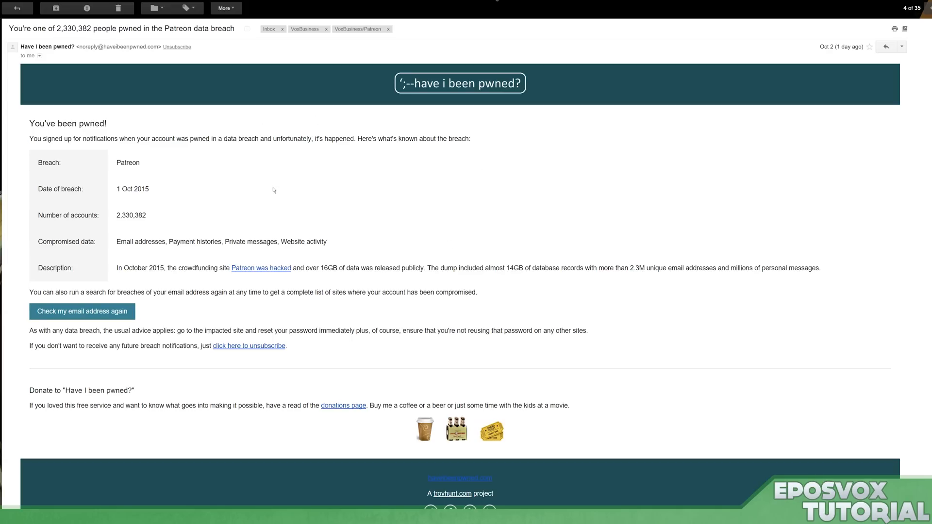
{"action": "mouse_move", "coordinate": [271, 191]}
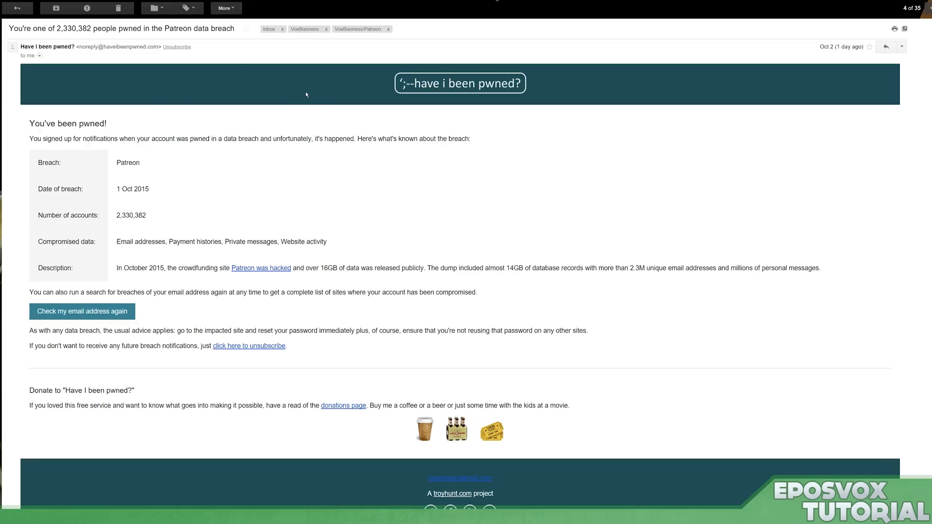
{"action": "mouse_move", "coordinate": [310, 146]}
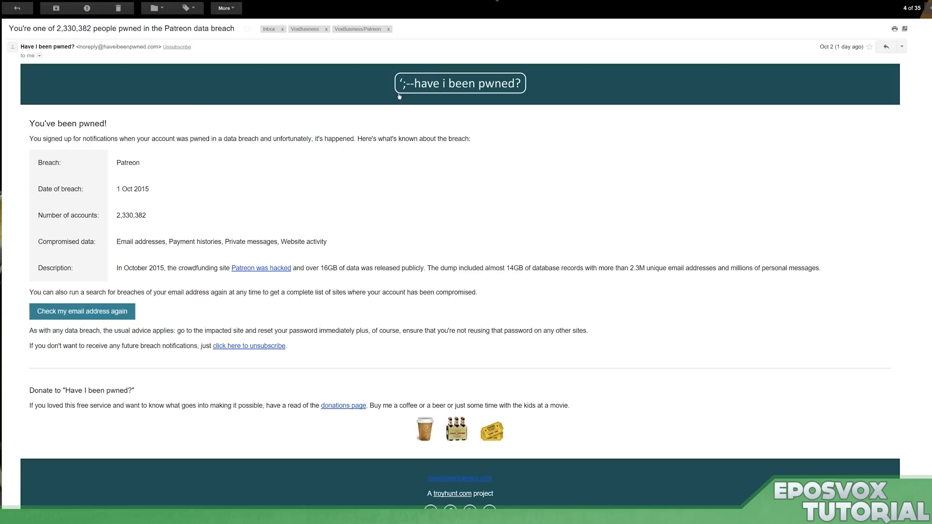
{"action": "mouse_move", "coordinate": [183, 275]}
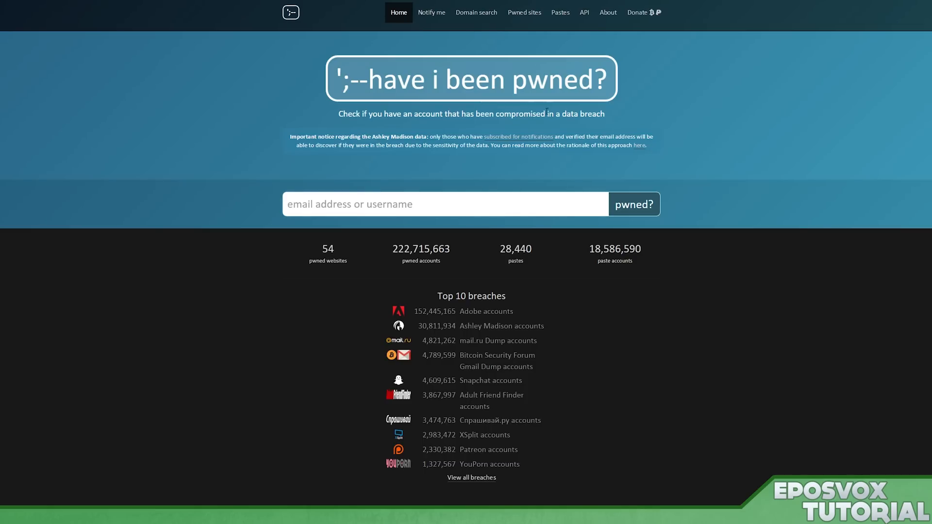
{"action": "mouse_move", "coordinate": [763, 154]}
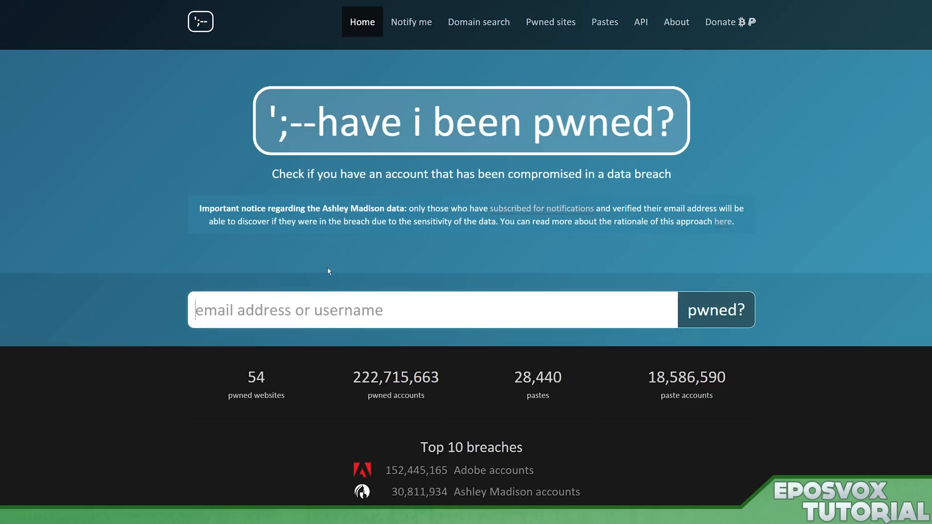
{"action": "mouse_move", "coordinate": [252, 285]}
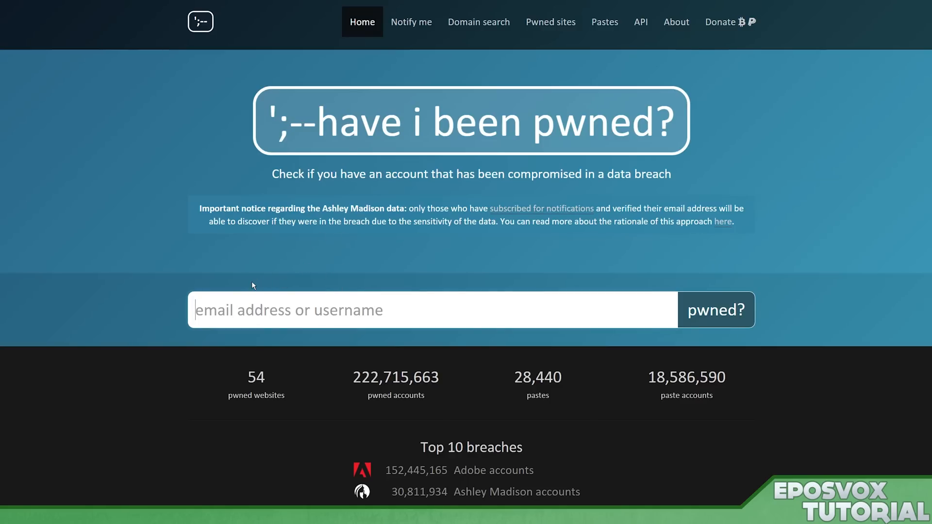
{"action": "mouse_move", "coordinate": [702, 233]}
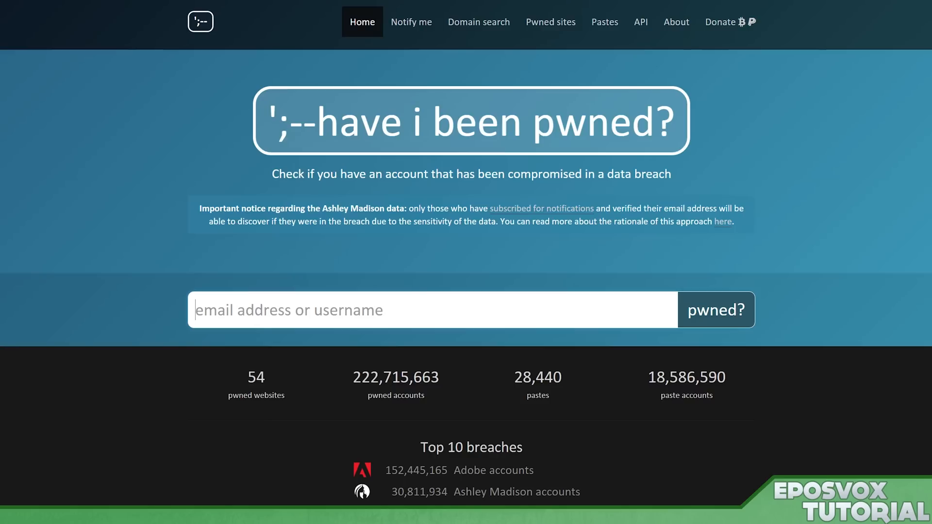
{"action": "double_click", "coordinate": [686, 377]}
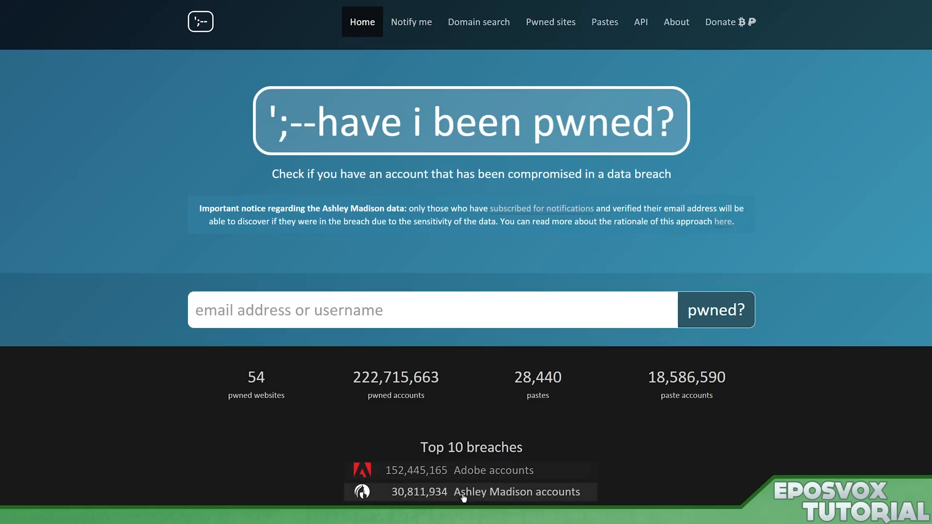
{"action": "scroll", "scroll_direction": "down", "scroll_amount": 3}
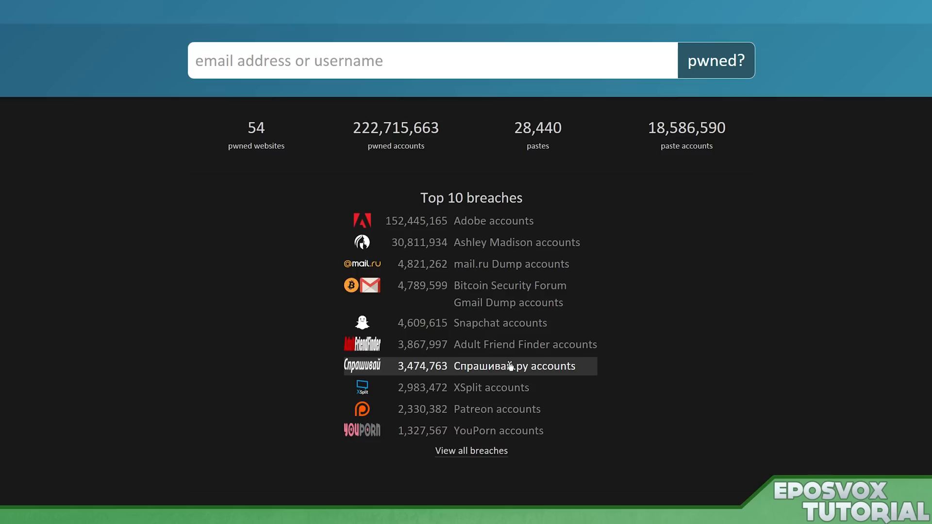
{"action": "mouse_move", "coordinate": [501, 387]}
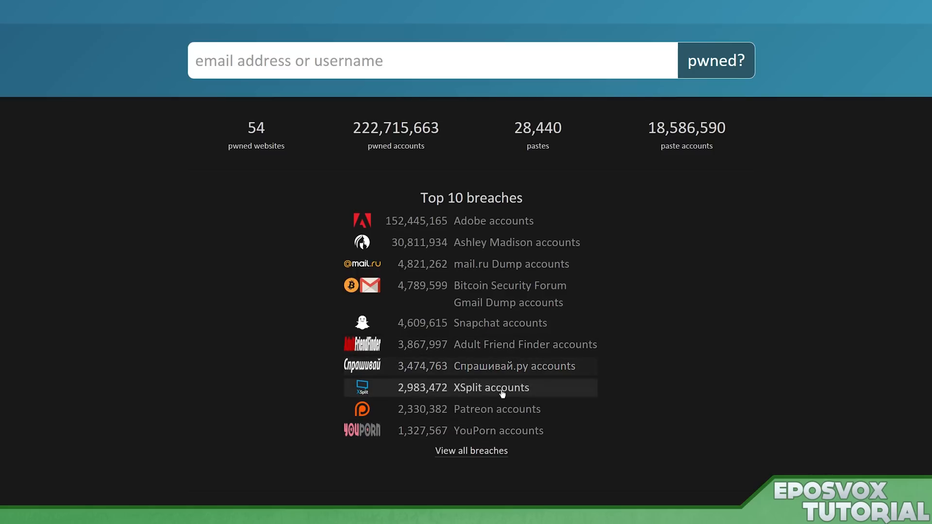
{"action": "mouse_move", "coordinate": [463, 409]}
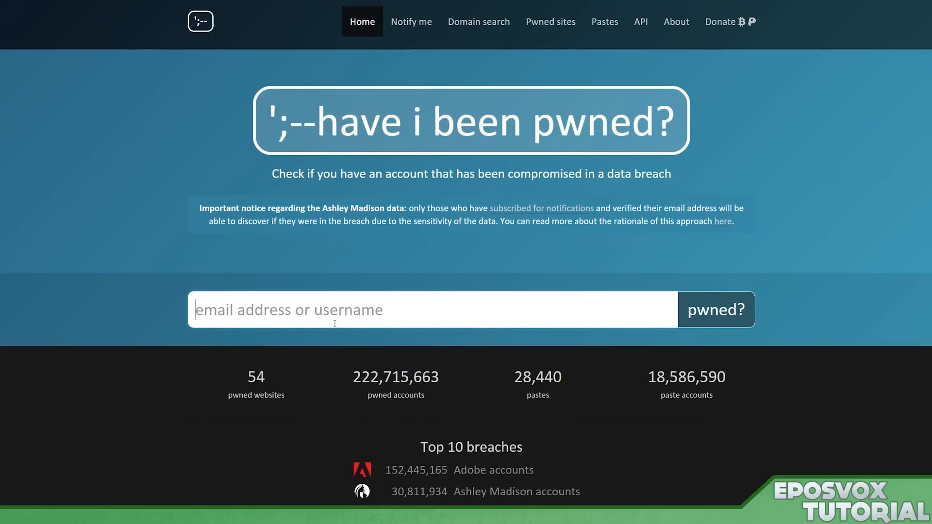
{"action": "type", "text": "EposVox"}
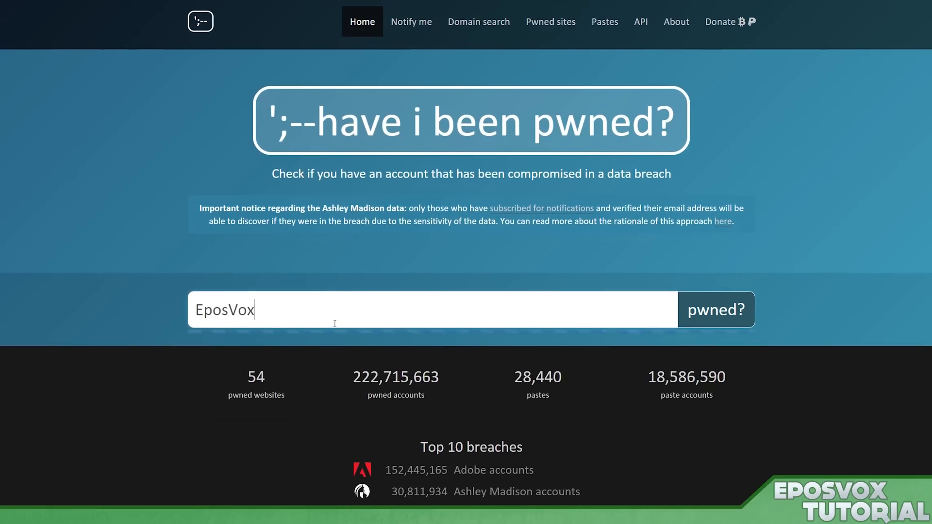
{"action": "left_click", "coordinate": [715, 310]}
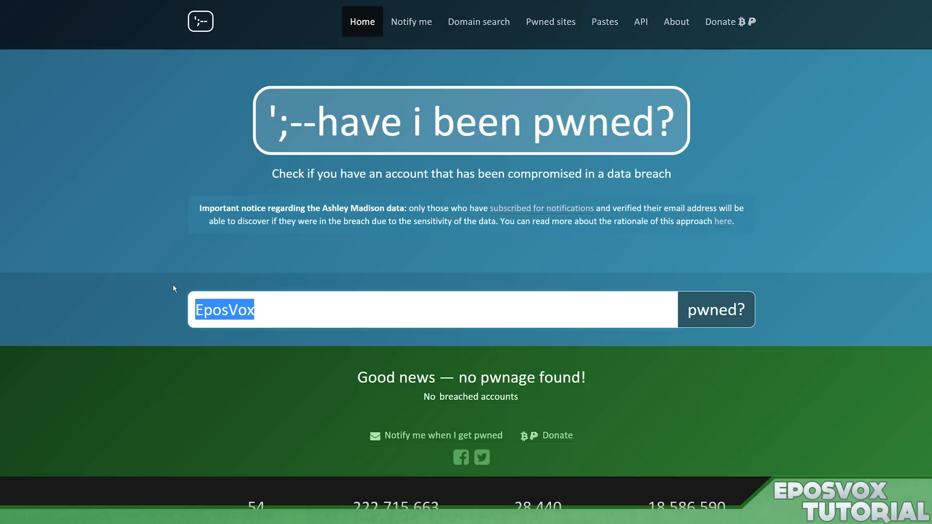
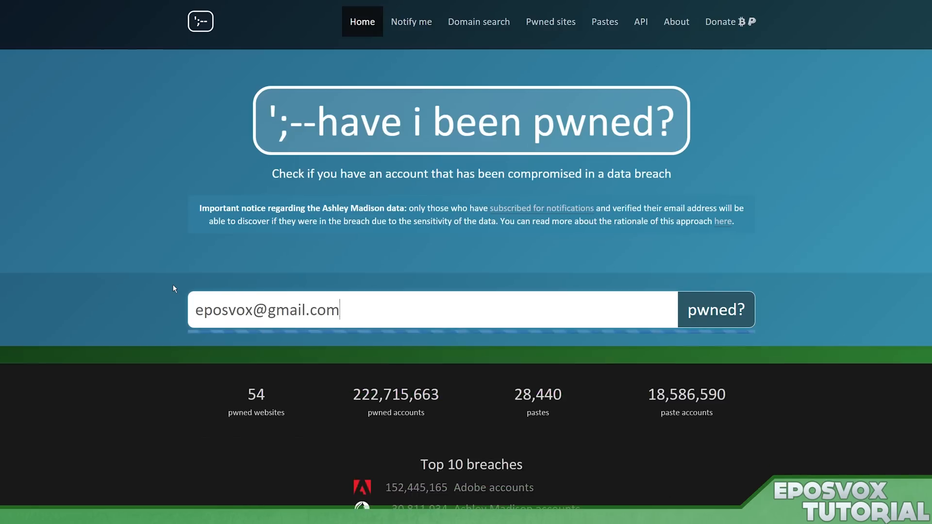
{"action": "left_click", "coordinate": [715, 309]}
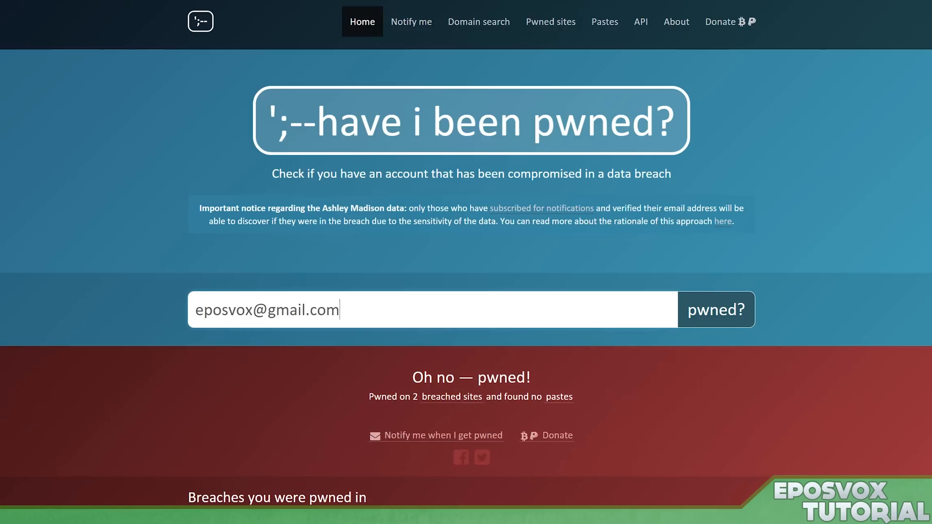
{"action": "scroll", "scroll_direction": "down", "scroll_amount": 3}
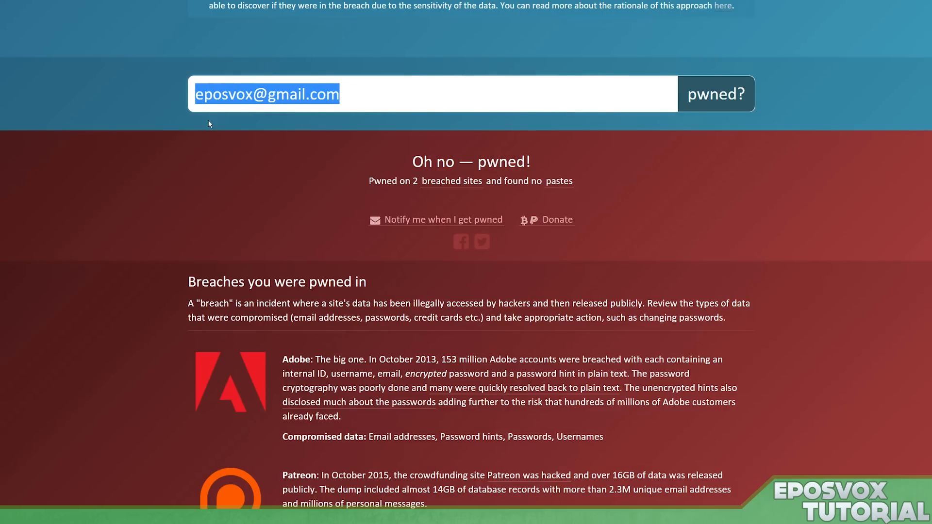
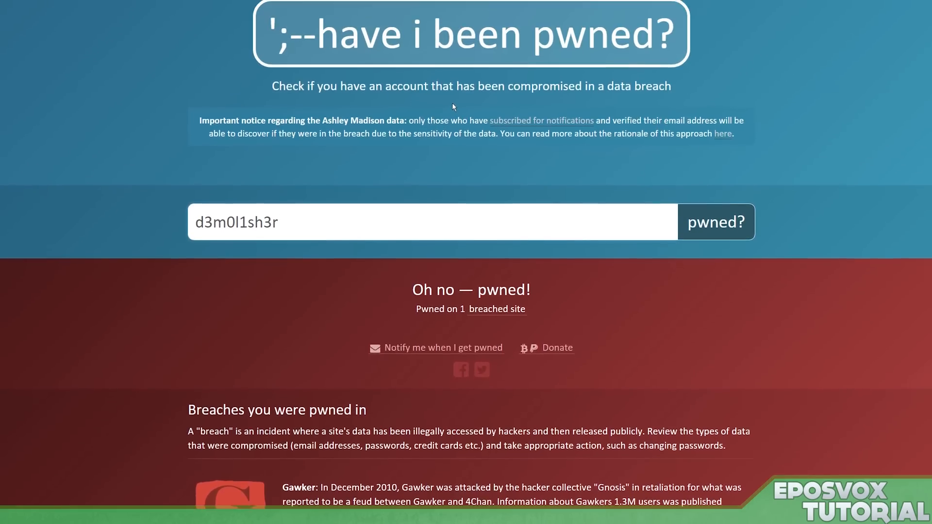
{"action": "scroll", "scroll_direction": "down", "scroll_amount": 3}
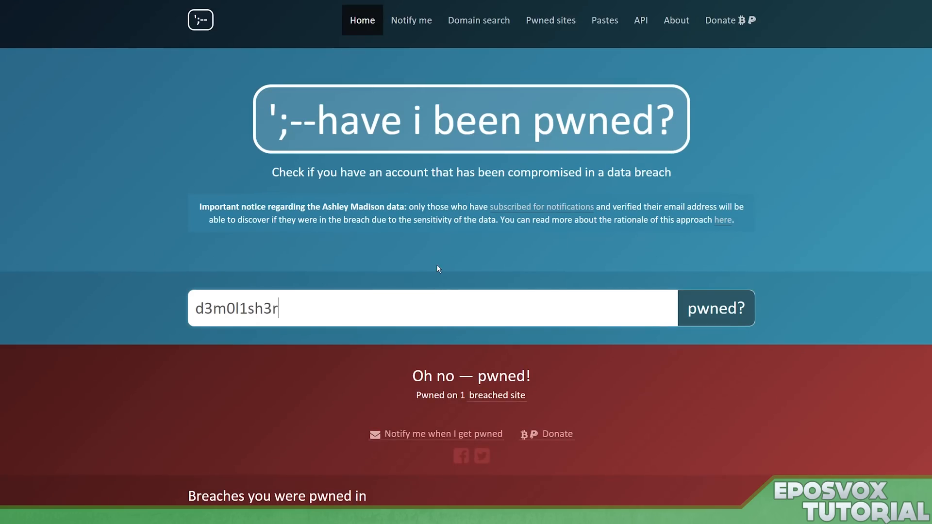
{"action": "mouse_move", "coordinate": [597, 319]}
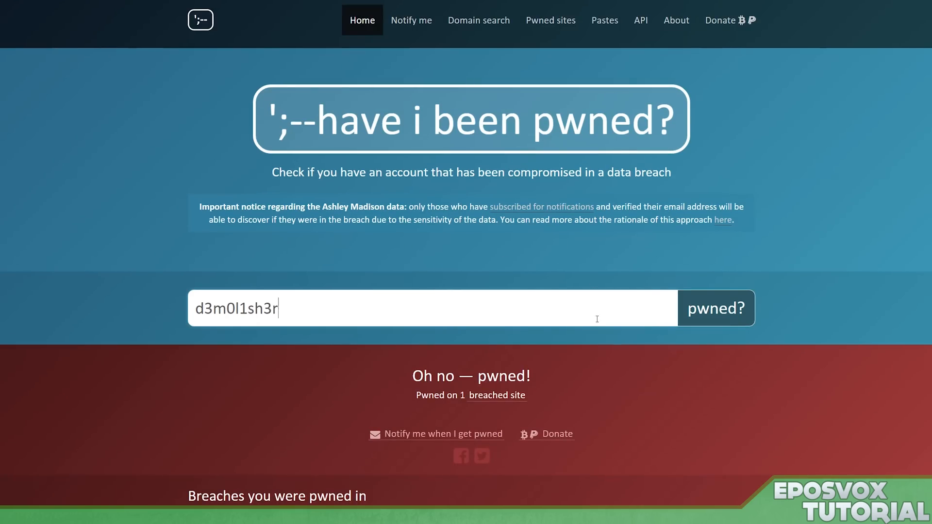
{"action": "scroll", "scroll_direction": "down", "scroll_amount": 3}
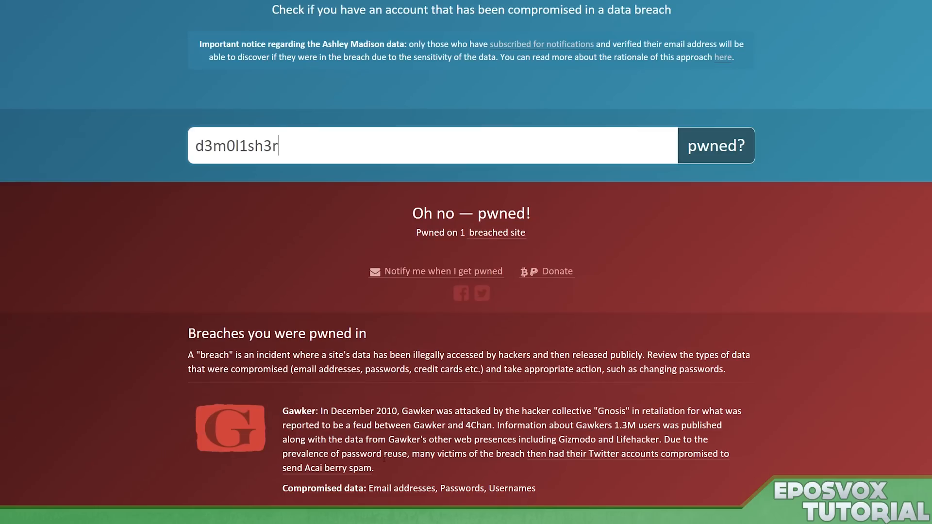
{"action": "mouse_move", "coordinate": [632, 474]}
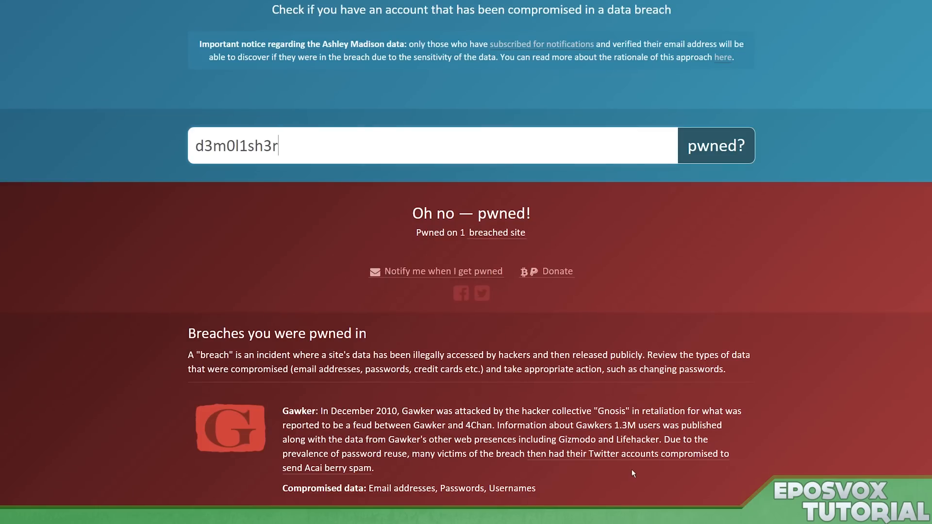
{"action": "scroll", "scroll_direction": "down", "scroll_amount": 3}
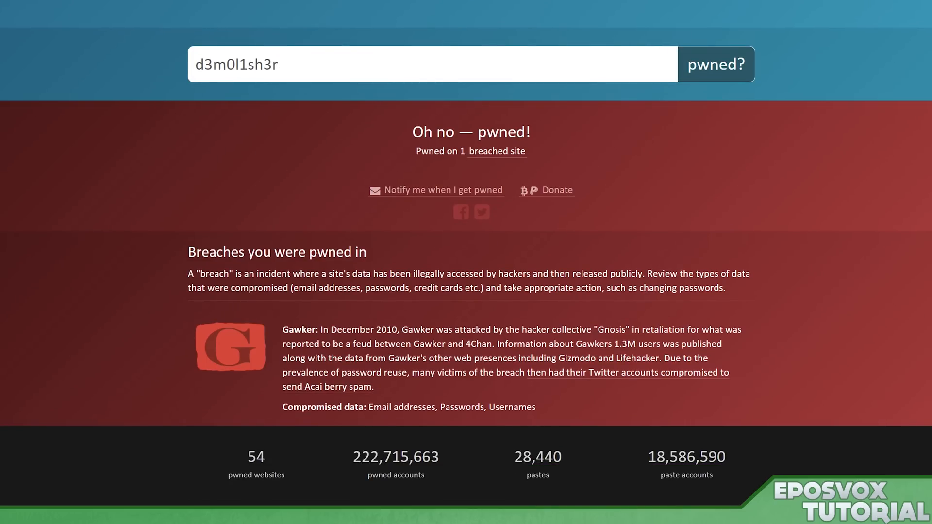
{"action": "scroll", "scroll_direction": "down", "scroll_amount": 3}
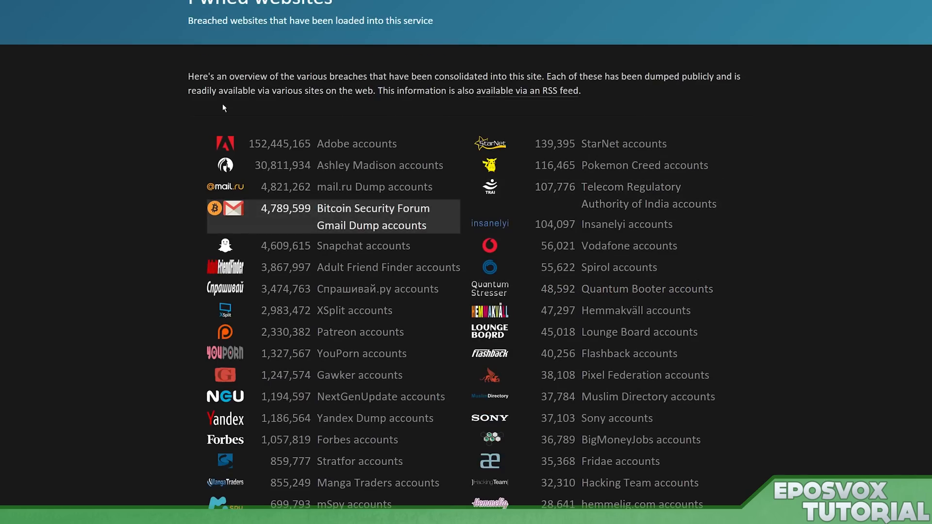
{"action": "mouse_move", "coordinate": [173, 411]}
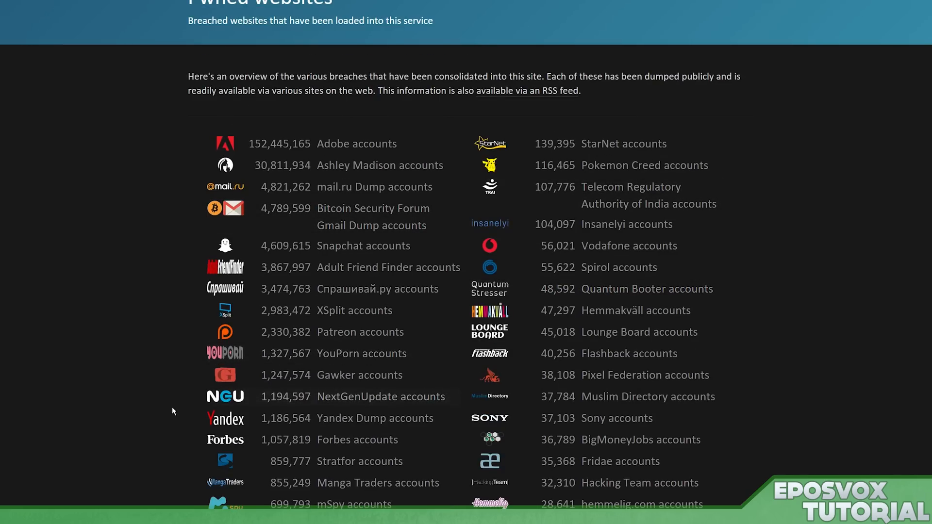
Scroll through the breached-websites list, from Adobe and Ashley Madison to smaller sites.
{"action": "scroll", "scroll_direction": "down", "scroll_amount": 3}
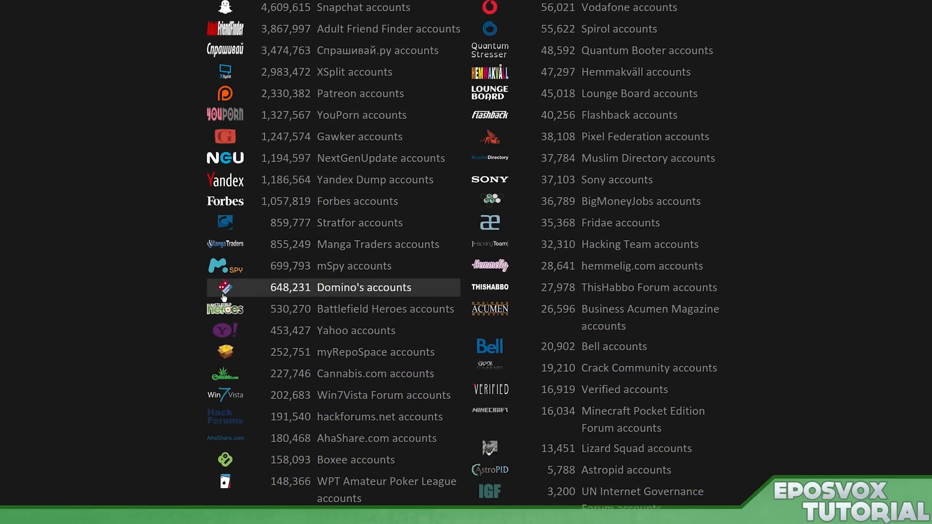
{"action": "mouse_move", "coordinate": [315, 413]}
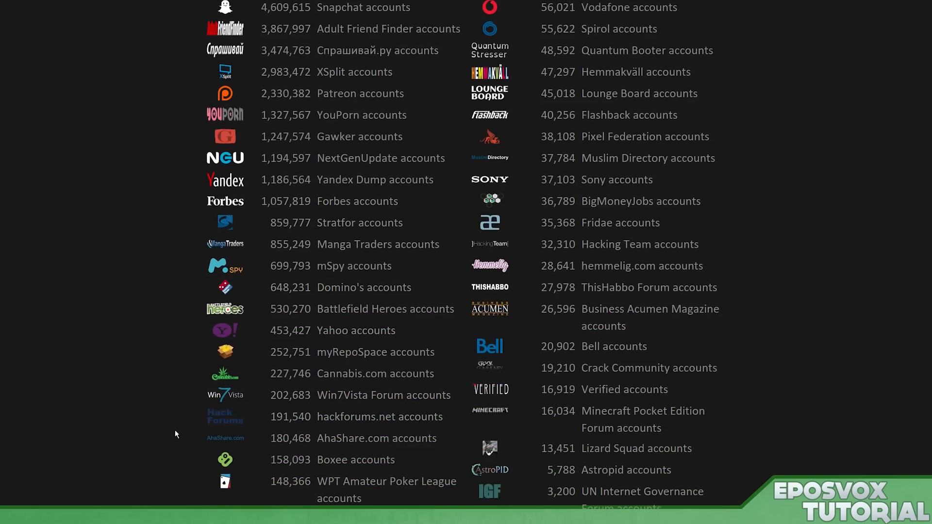
{"action": "scroll", "scroll_direction": "up", "scroll_amount": 3}
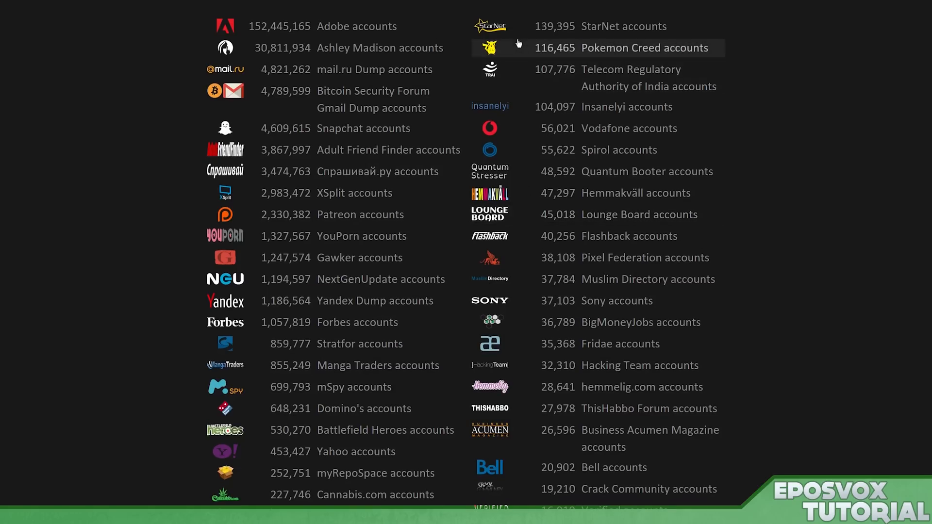
{"action": "mouse_move", "coordinate": [491, 77]}
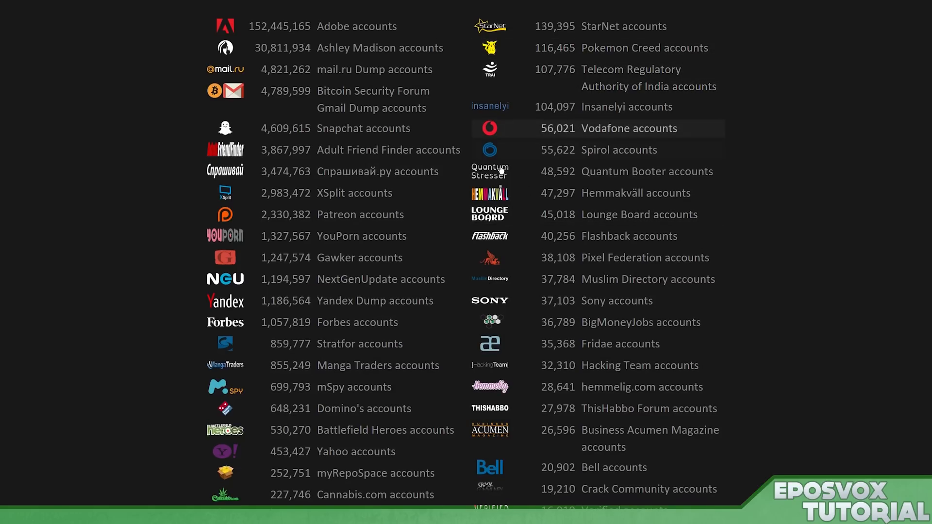
{"action": "mouse_move", "coordinate": [502, 298]}
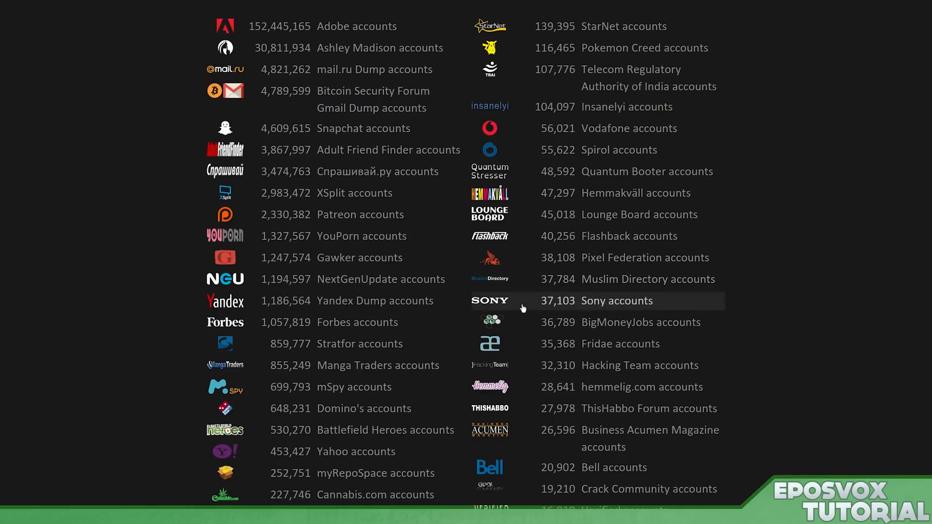
{"action": "mouse_move", "coordinate": [527, 308]}
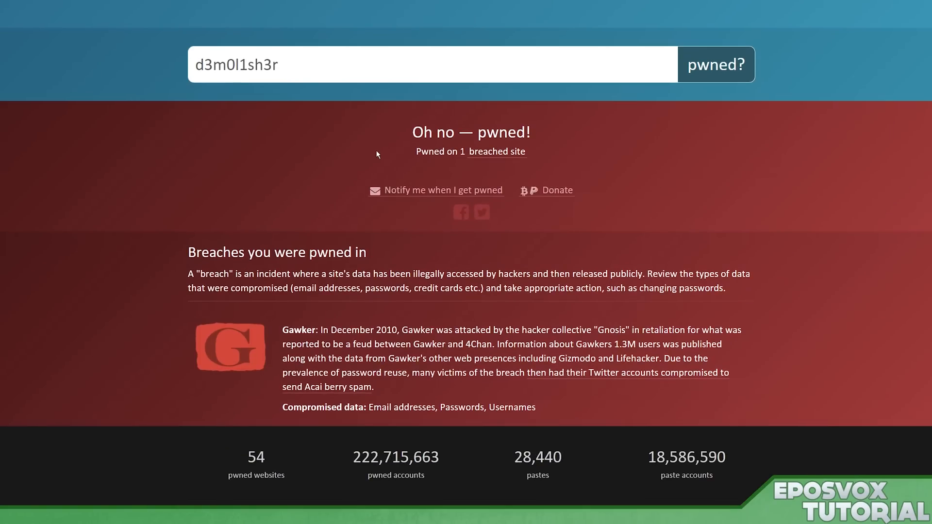
{"action": "mouse_move", "coordinate": [394, 152]}
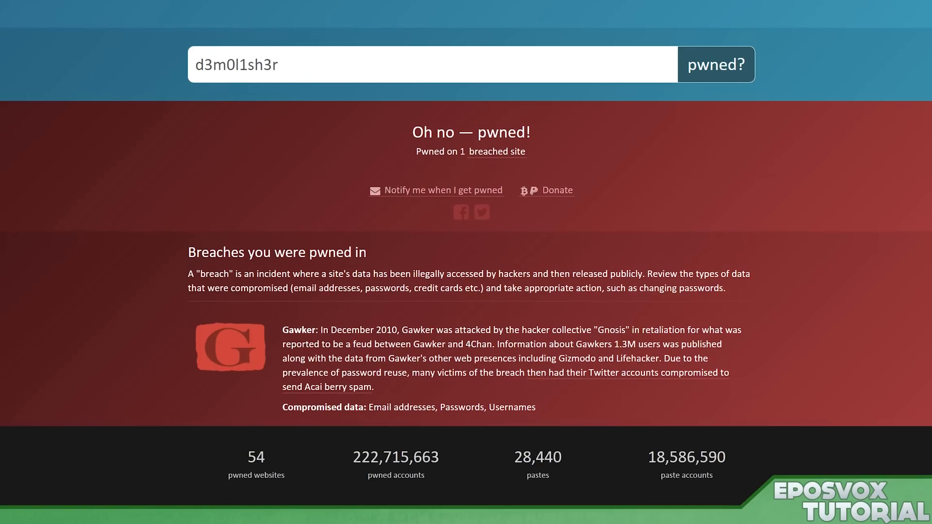
{"action": "mouse_move", "coordinate": [920, 44]}
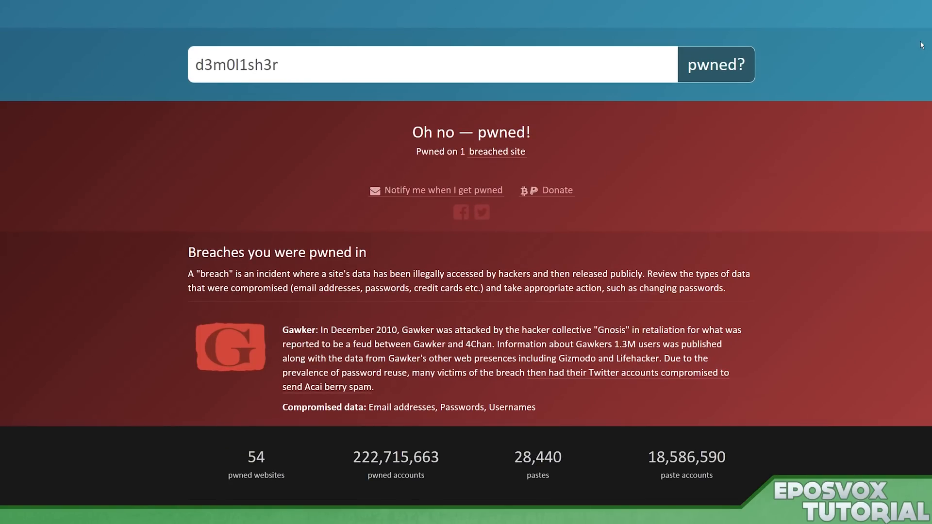
{"action": "mouse_move", "coordinate": [851, 139]}
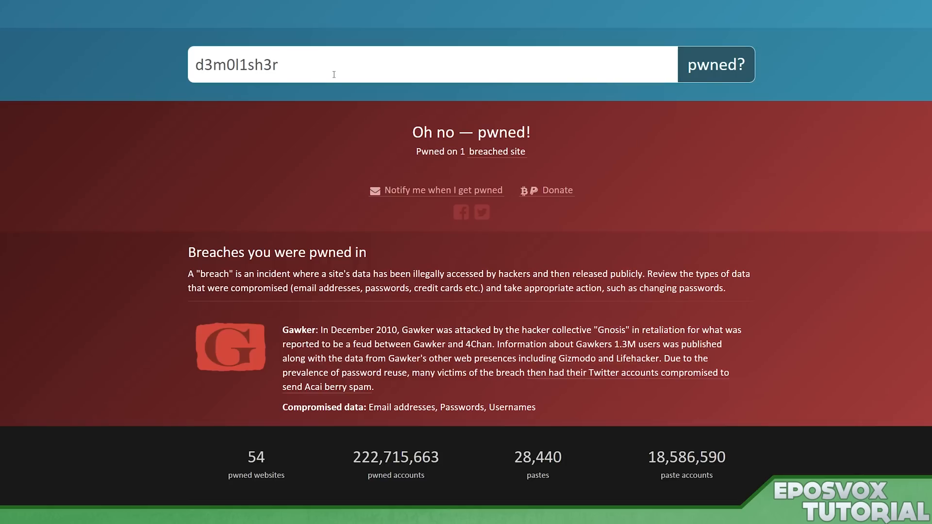
{"action": "mouse_move", "coordinate": [180, 116]}
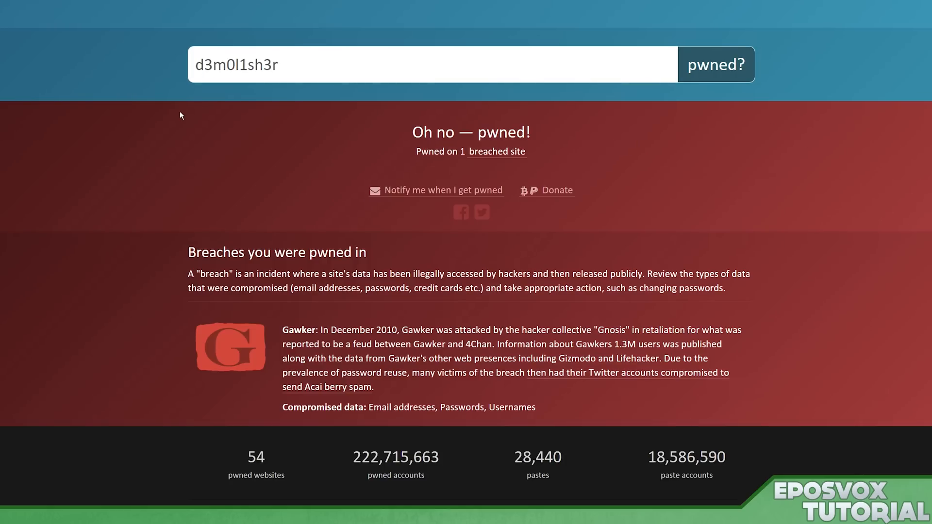
{"action": "mouse_move", "coordinate": [348, 172]}
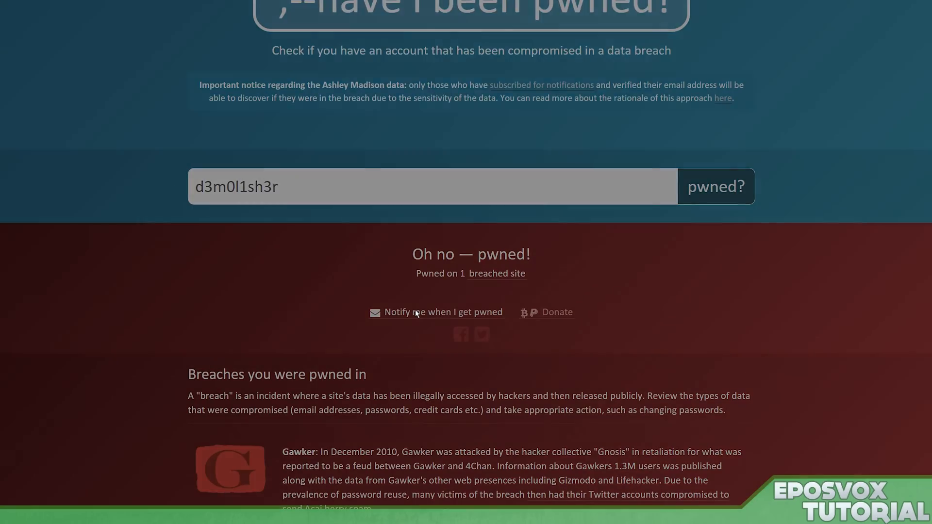
Subscribe an email to breach notifications with captcha '186', then dismiss the verification notice.
{"action": "left_click", "coordinate": [442, 312]}
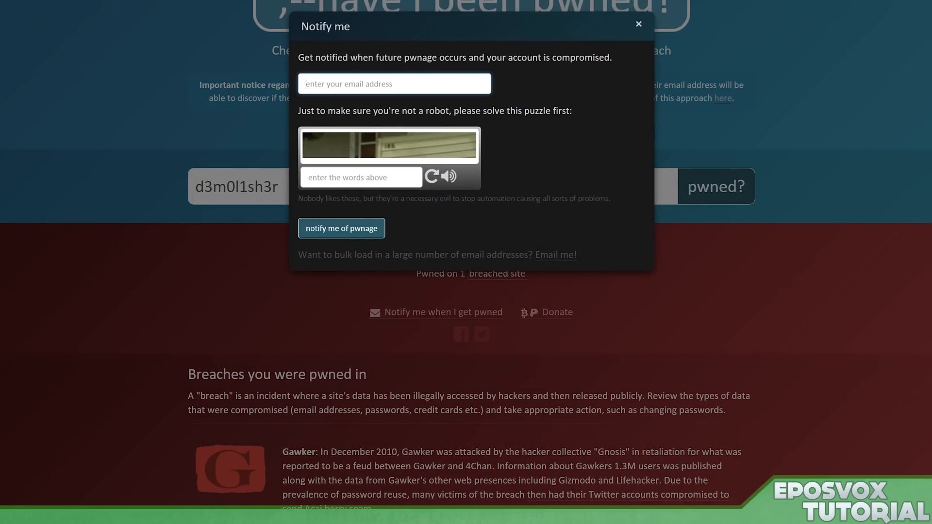
{"action": "type", "text": "186"}
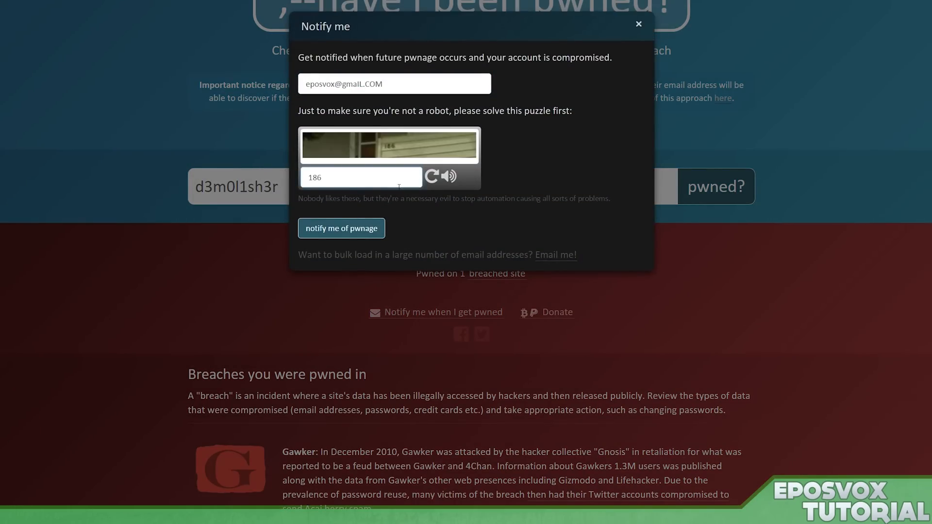
{"action": "left_click", "coordinate": [341, 228]}
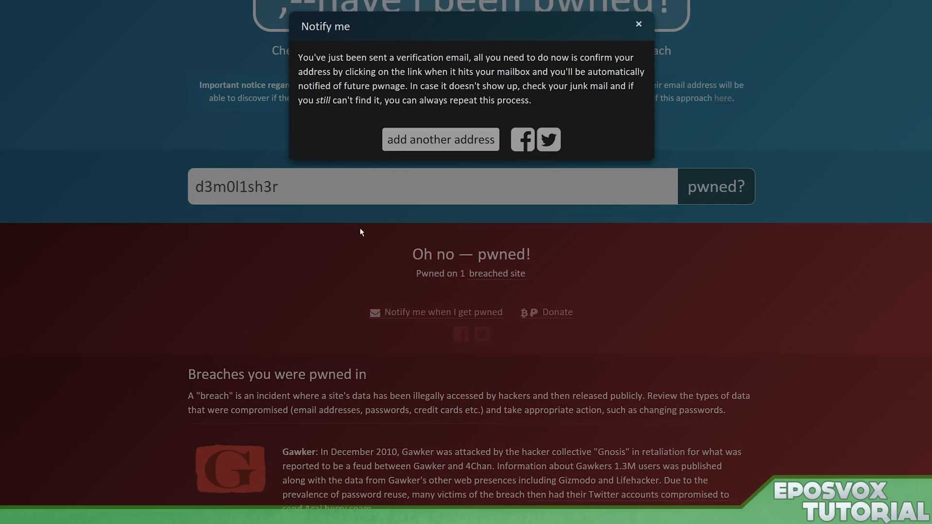
{"action": "mouse_move", "coordinate": [459, 112]}
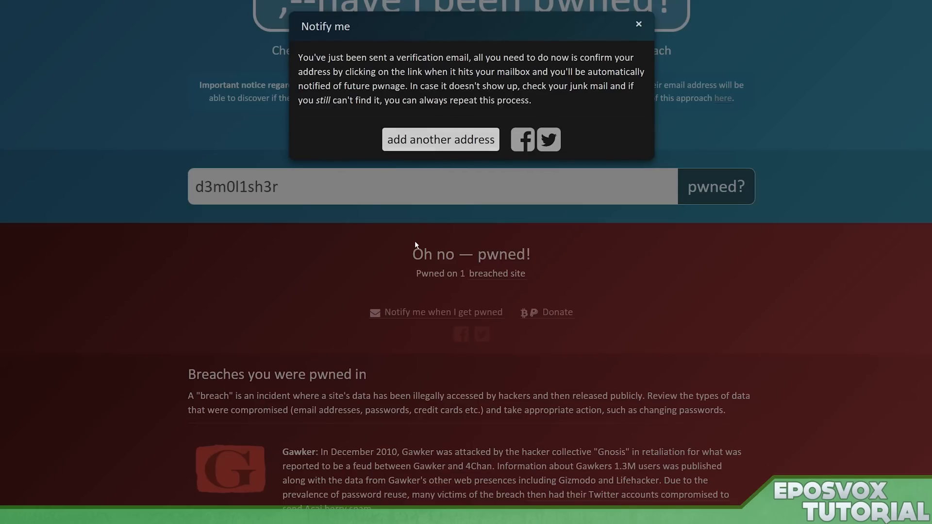
{"action": "left_click", "coordinate": [639, 24]}
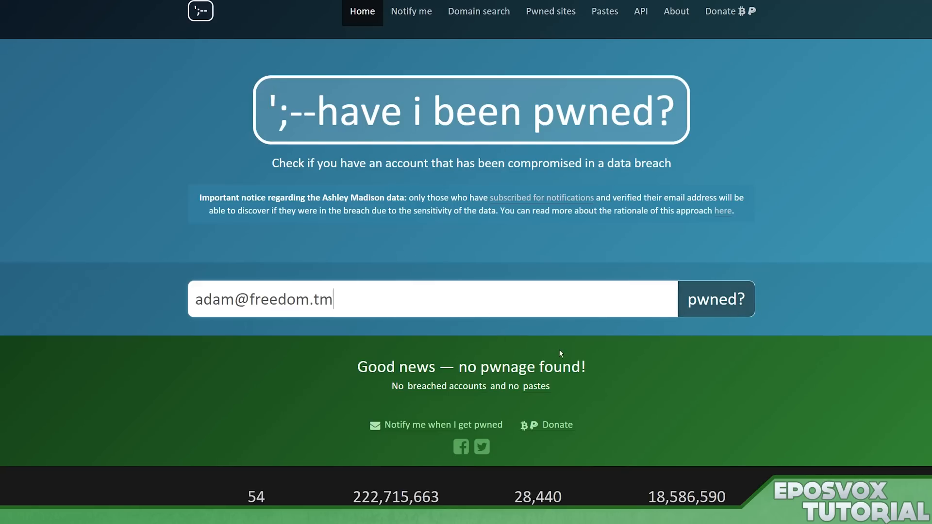
Scroll down the no-pwnage result to the site statistics and top 10 breaches.
{"action": "scroll", "scroll_direction": "down", "scroll_amount": 3}
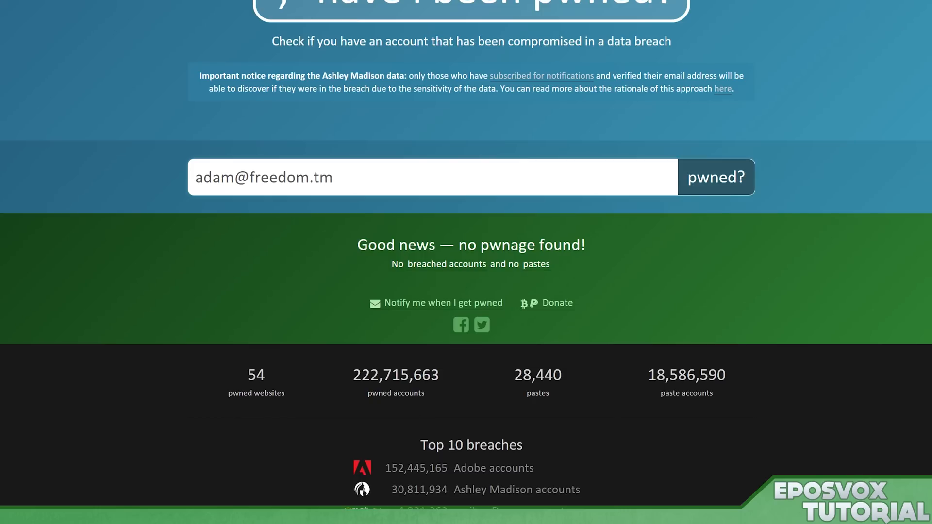
{"action": "mouse_move", "coordinate": [616, 401]}
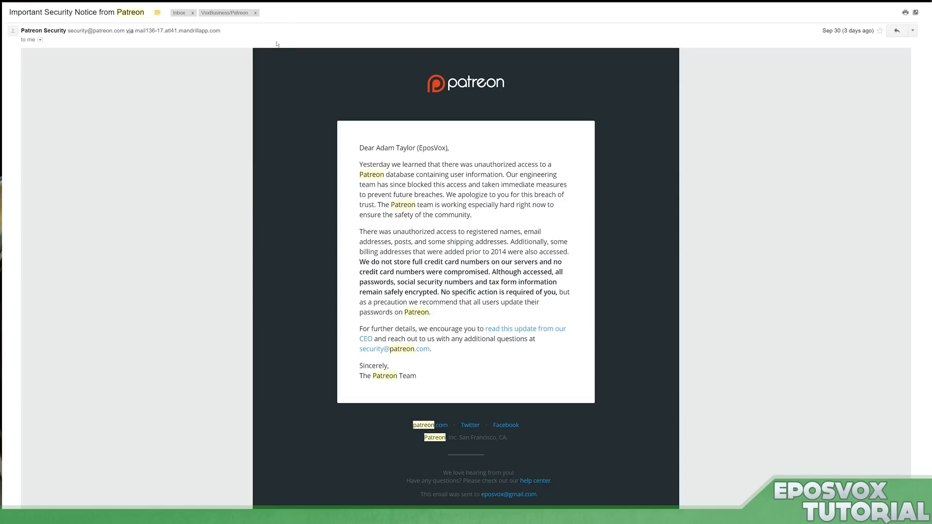
{"action": "mouse_move", "coordinate": [388, 143]}
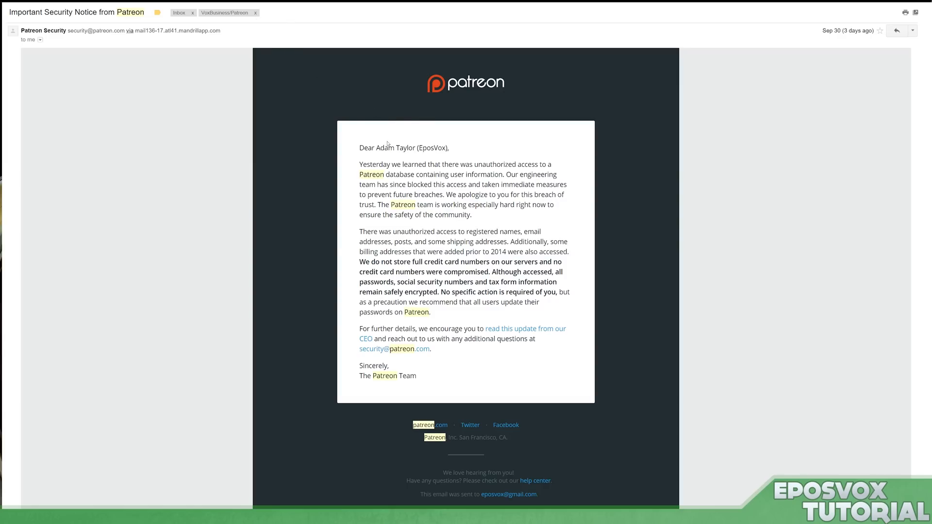
{"action": "mouse_move", "coordinate": [497, 156]}
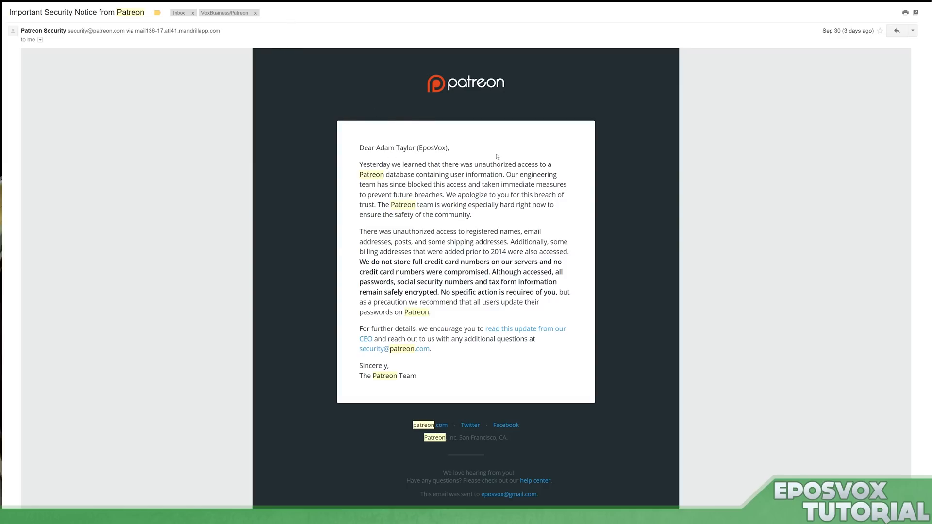
{"action": "mouse_move", "coordinate": [376, 143]}
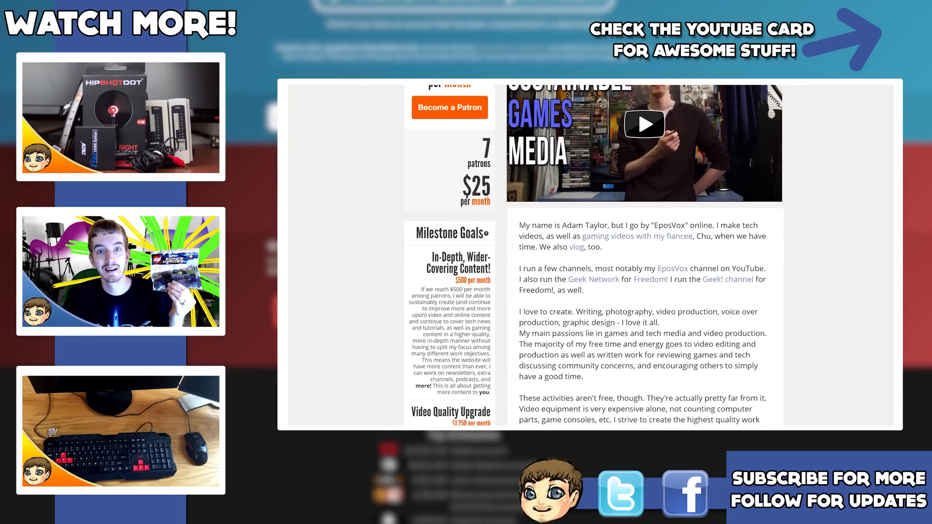
Scroll down the Patreon page through its patron count and milestone goals.
{"action": "scroll", "scroll_direction": "down", "scroll_amount": 3}
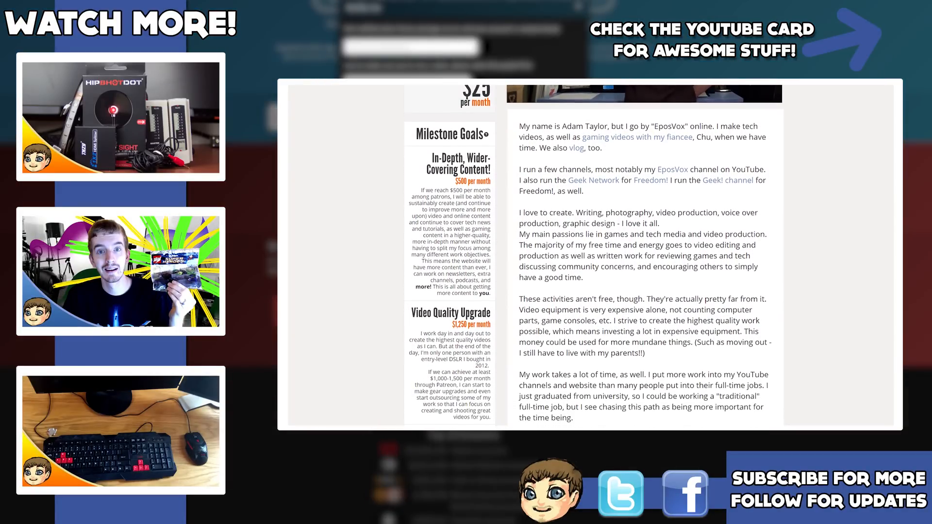